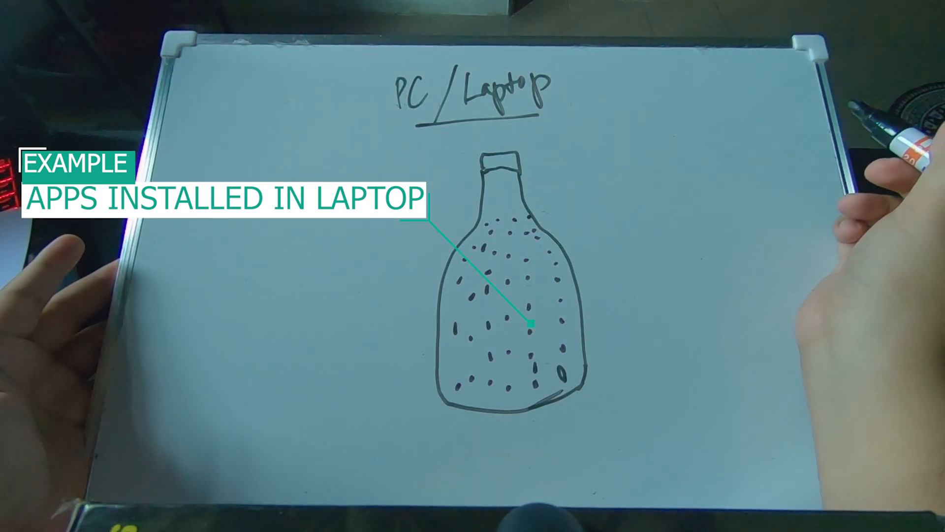
Step: Bring up the Start button's quick-access (Win+X) system menu
right_click(8, 518)
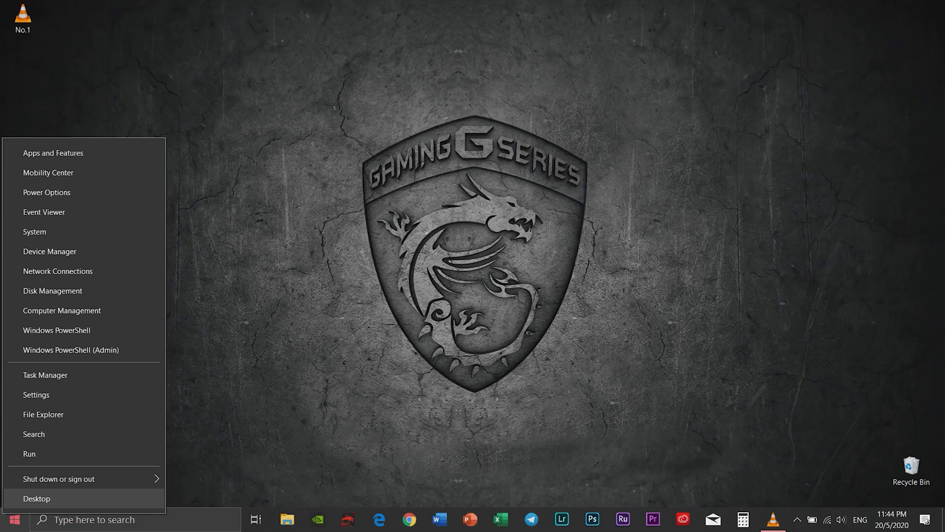
Step: Review startup status of OneDrive, Internet Download Manager, Steam and Adobe GC Invoker in Task Manager's Startup list
click(36, 498)
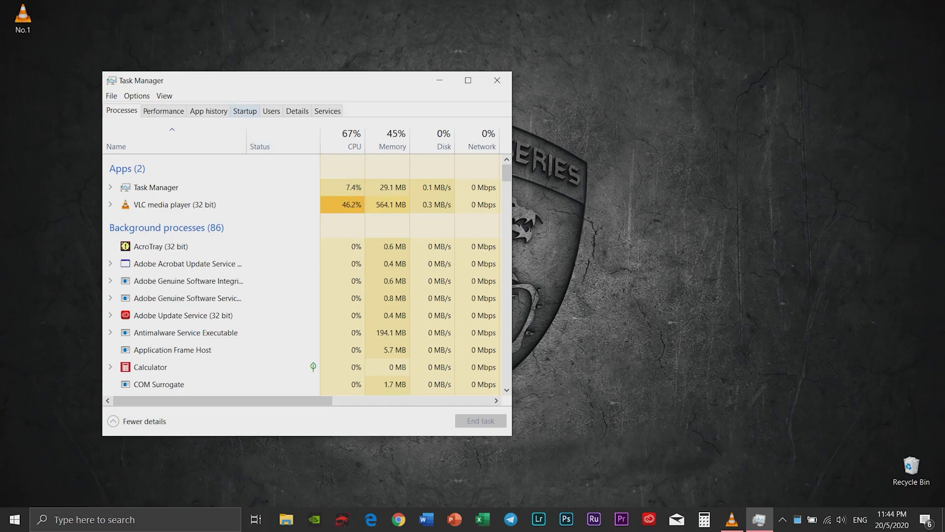
click(244, 110)
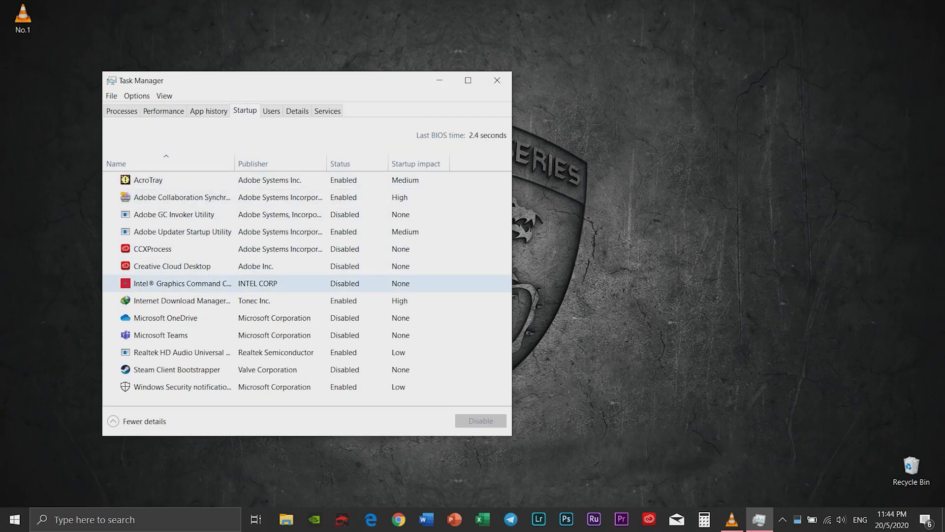
right_click(166, 317)
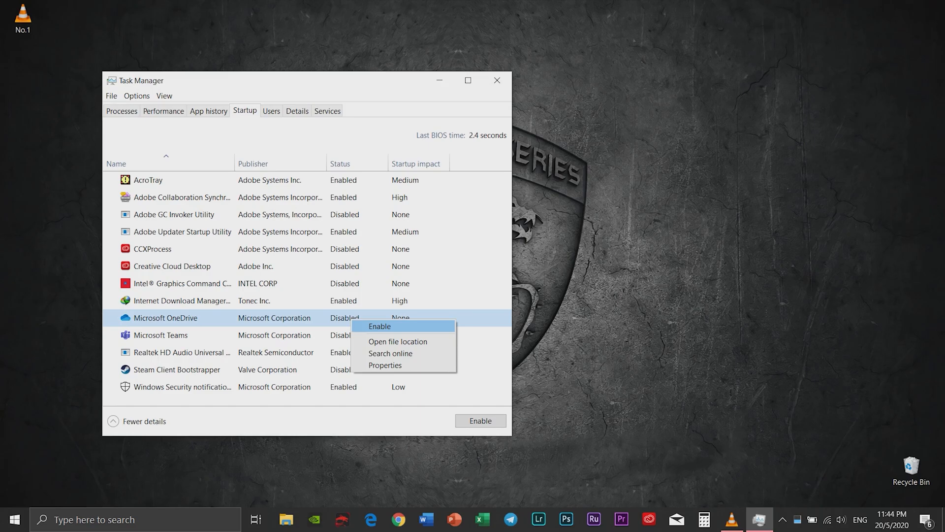
right_click(183, 284)
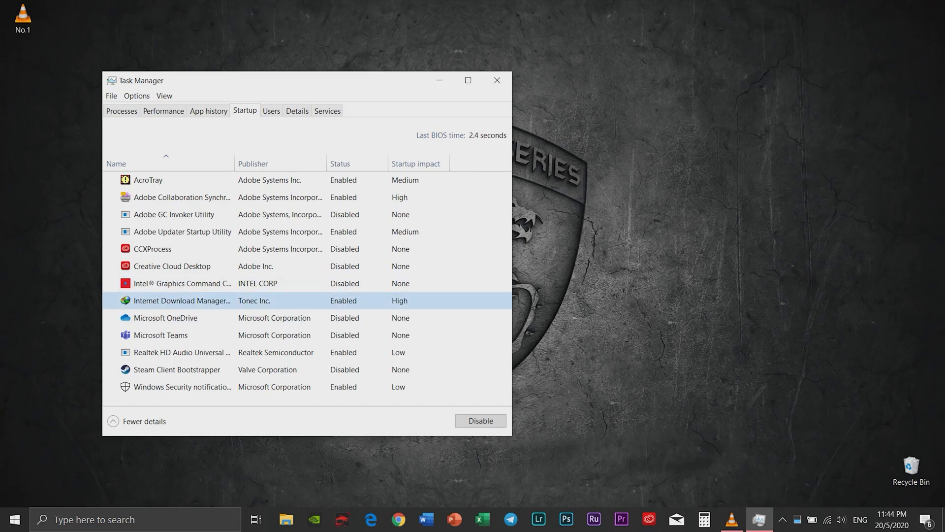
right_click(181, 352)
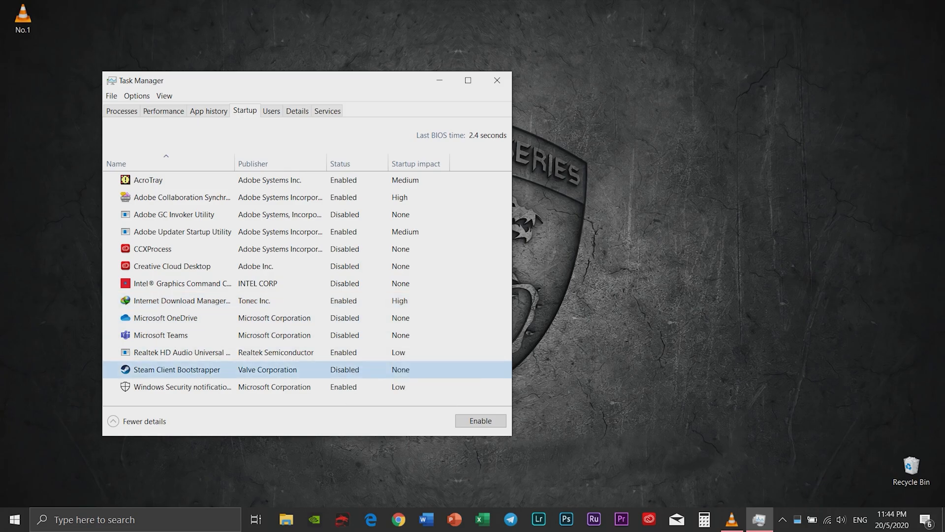
right_click(173, 215)
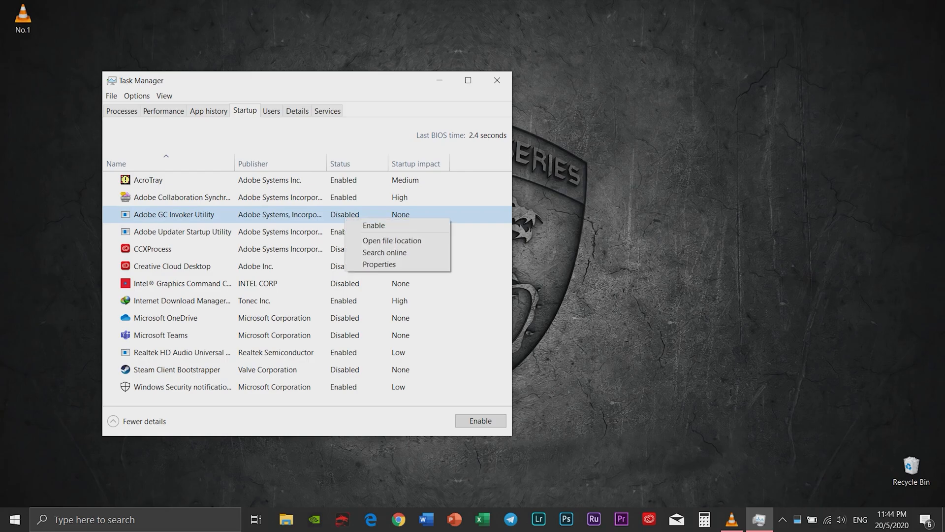
click(496, 80)
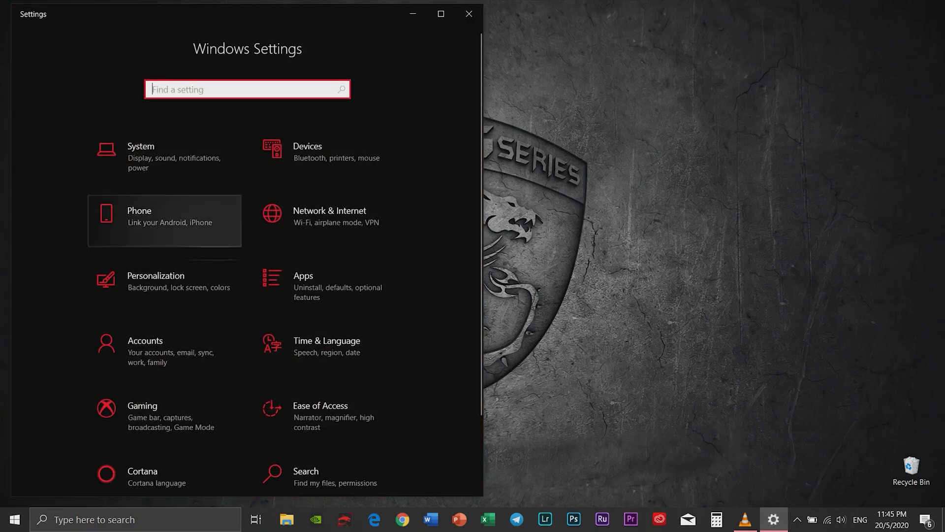
Step: Turn off 'Get tips, tricks, and suggestions' in Notifications & actions, keeping VoIP reminders on, and close Settings
click(139, 153)
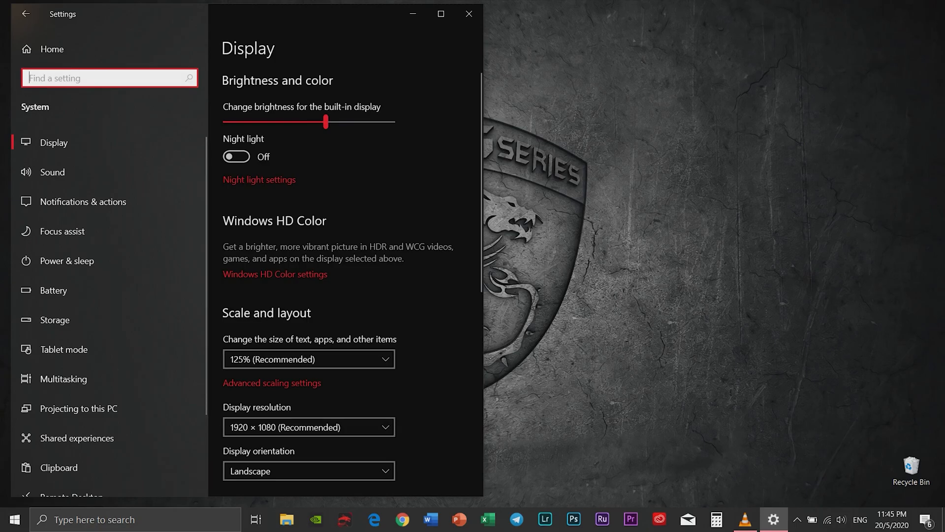
scroll(down, 3)
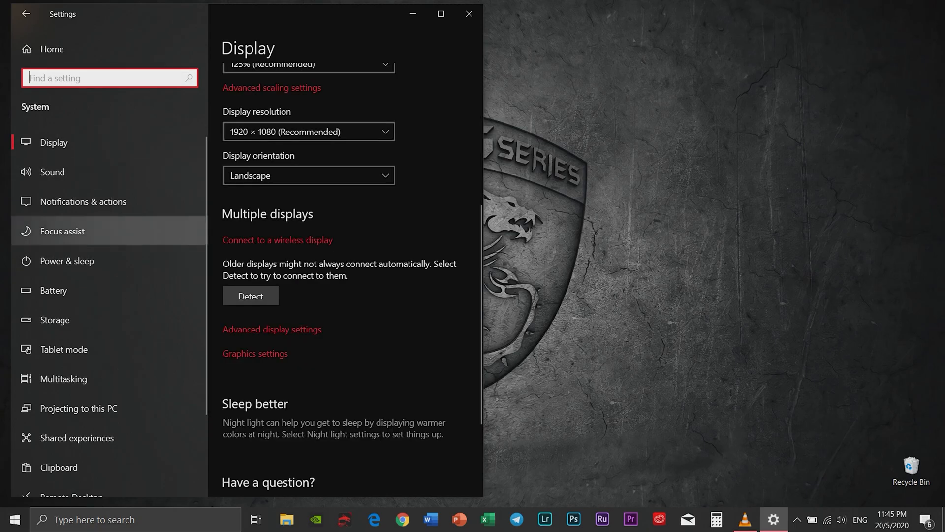
click(82, 202)
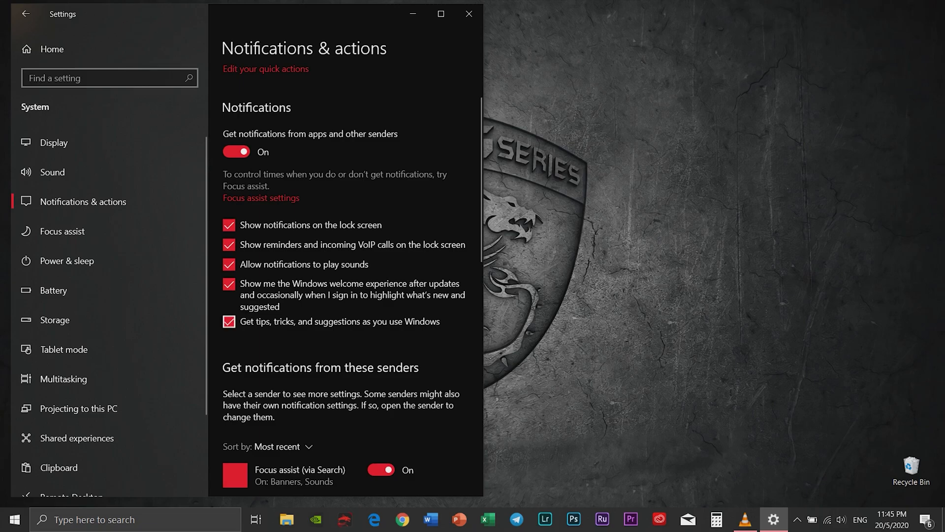
click(228, 320)
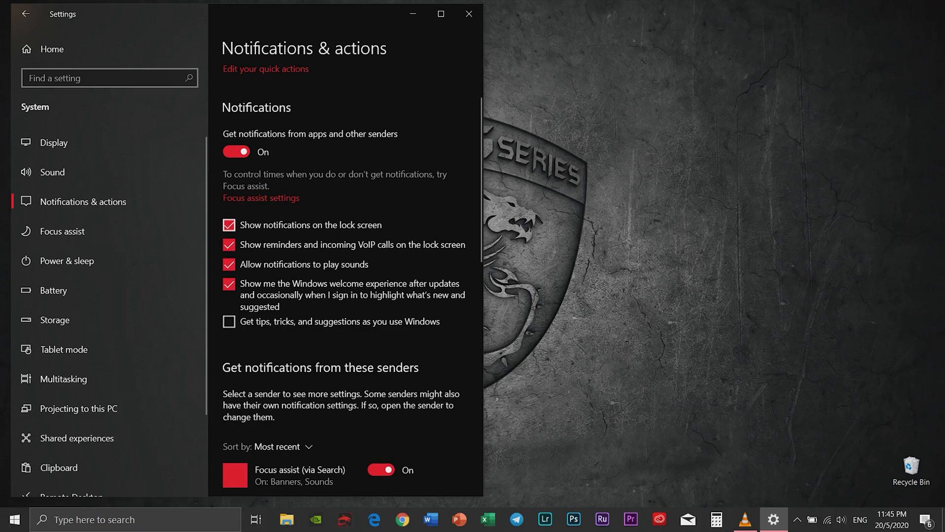
click(228, 244)
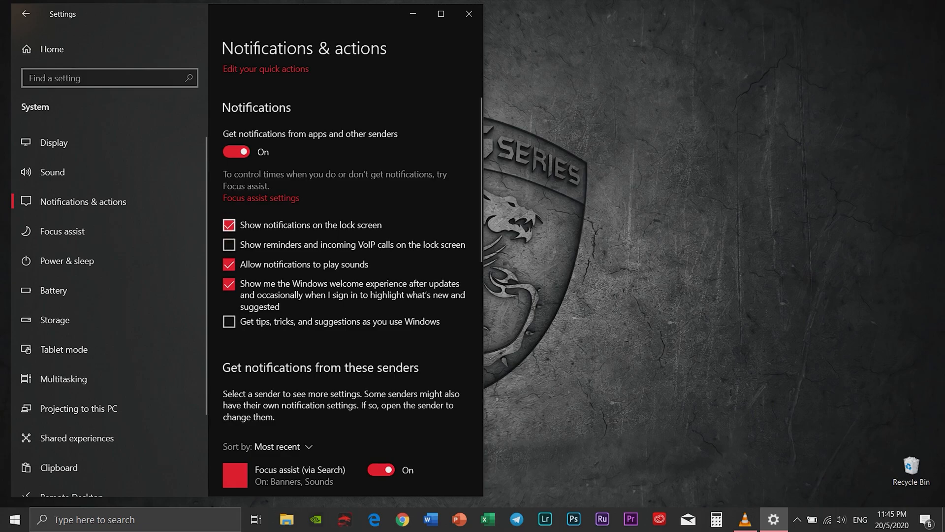
click(228, 244)
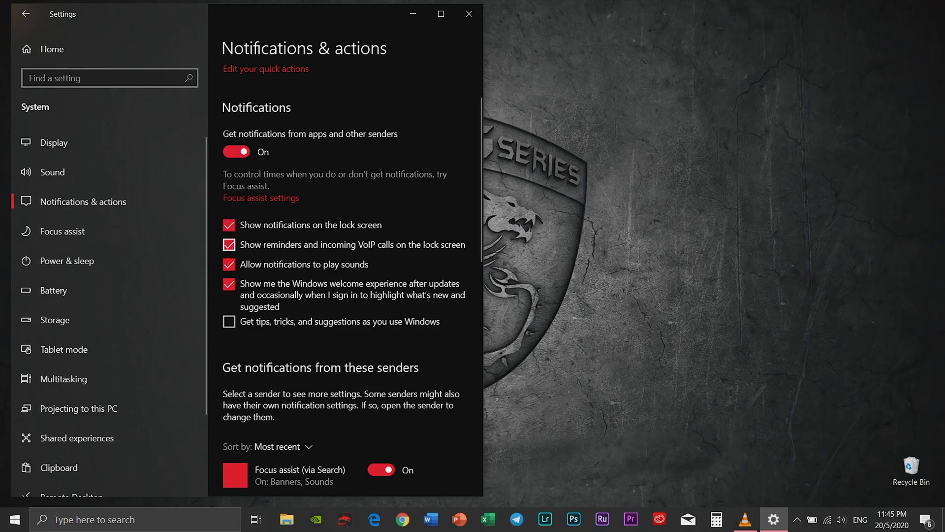
click(468, 14)
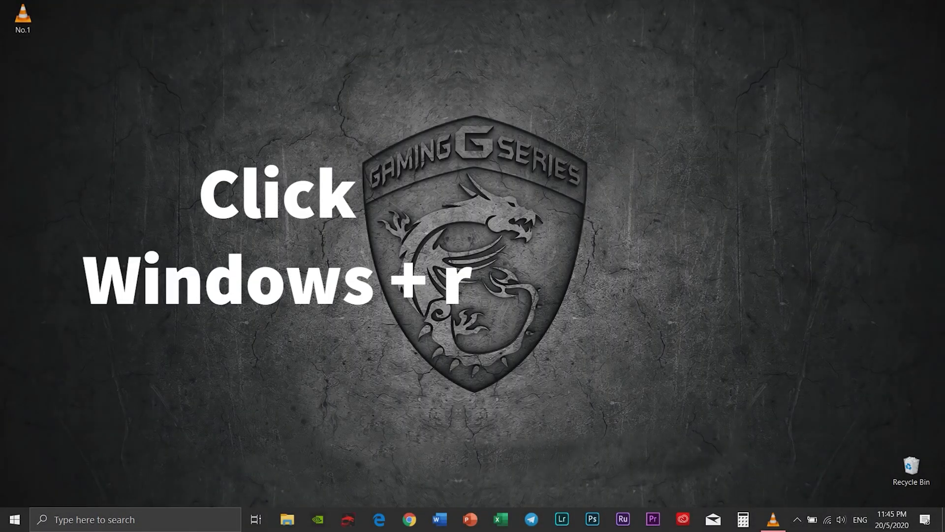
Step: Delete everything in the %temp% folder, skipping the in-use file and the admin-protected folder
key(Win+r)
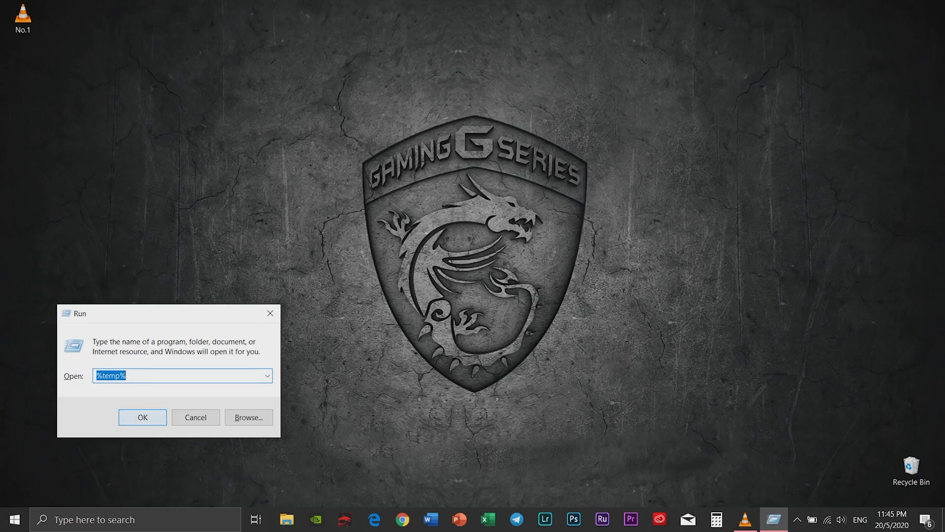
click(142, 418)
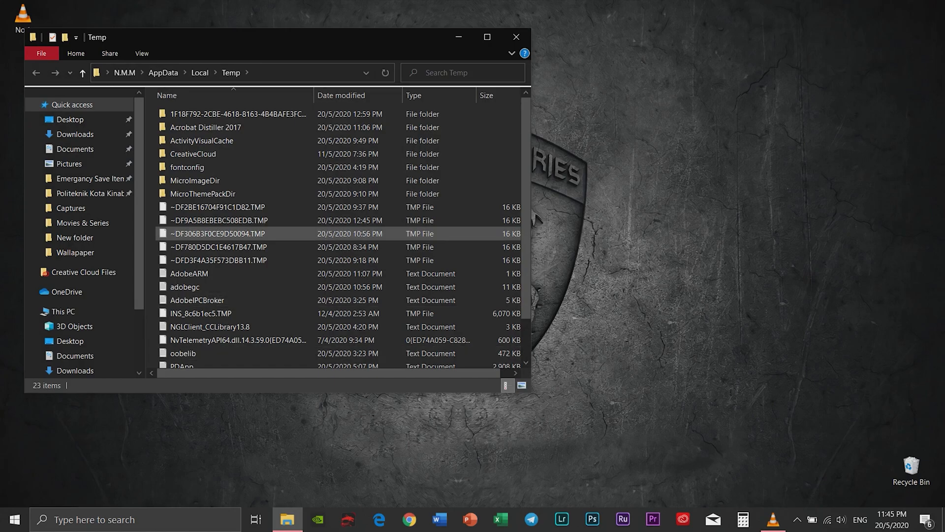
scroll(down, 3)
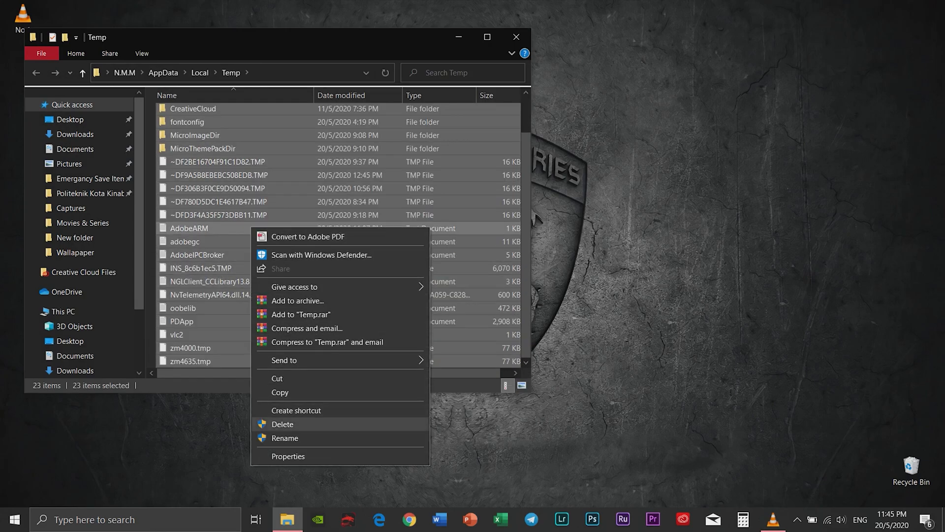
click(283, 424)
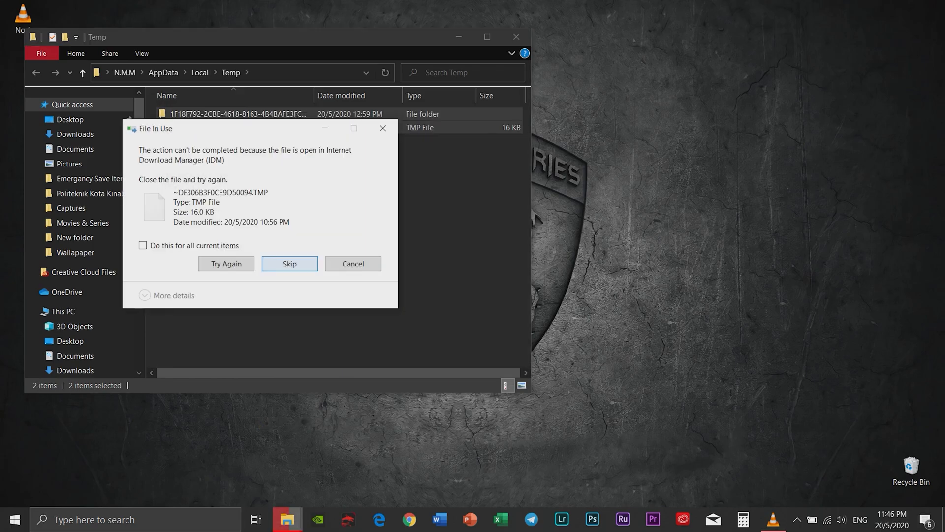
click(290, 264)
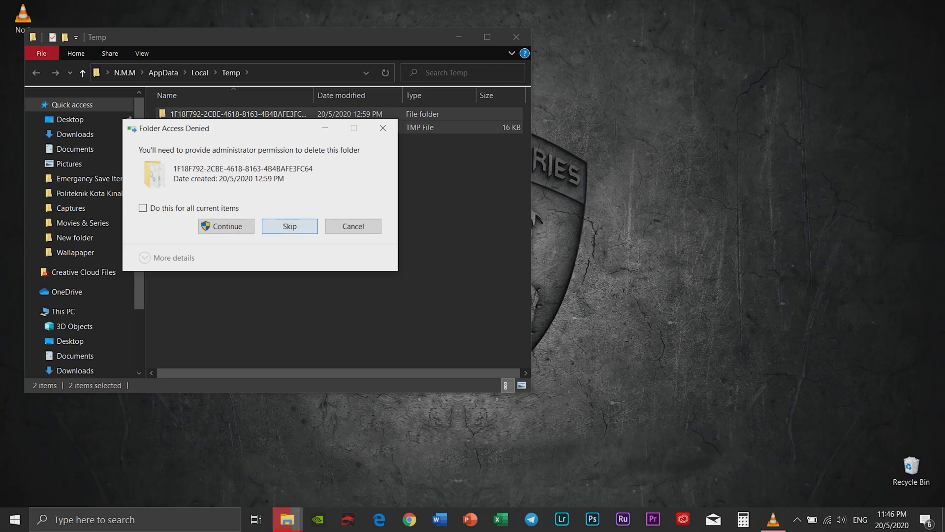
click(289, 227)
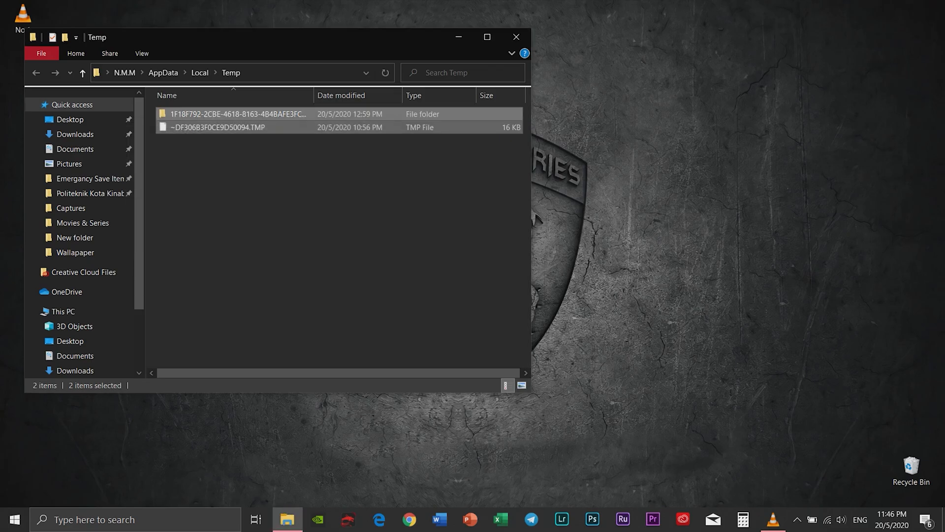
mouse_move(516, 37)
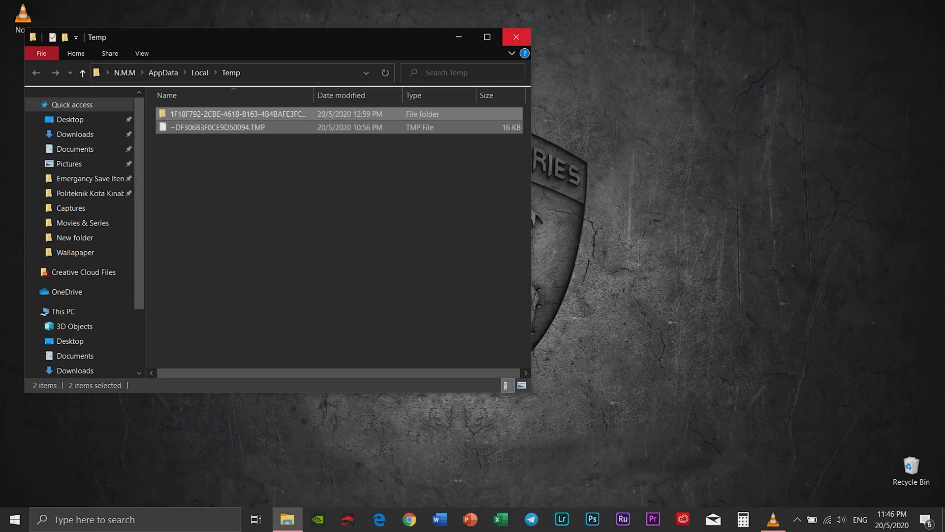
key(Win+r)
text(temp)
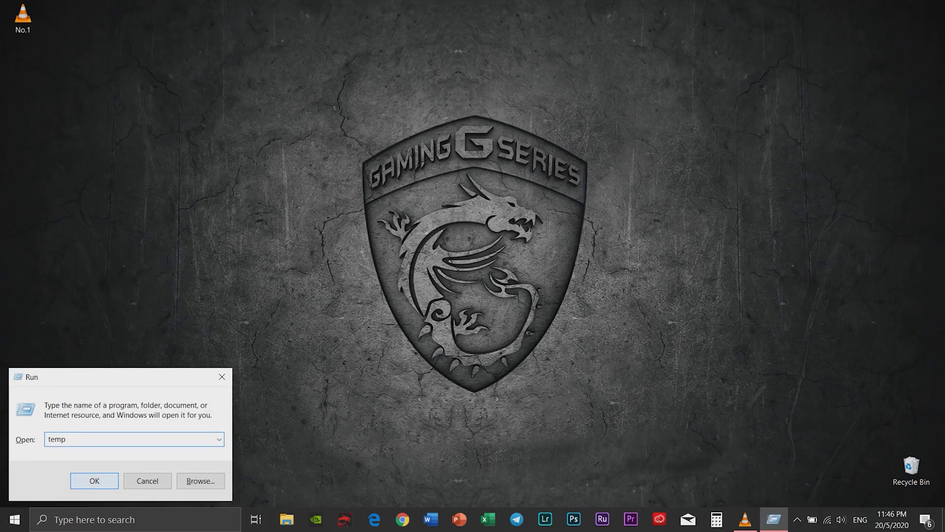
Step: Delete everything in the Windows Temp folder, skipping the in-use CreativeCloud folder
click(94, 480)
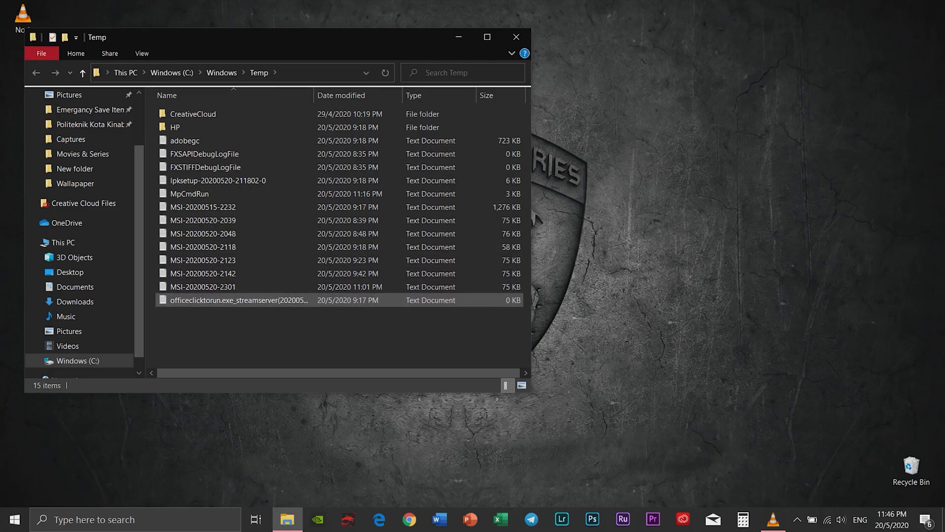
key(ctrl+a)
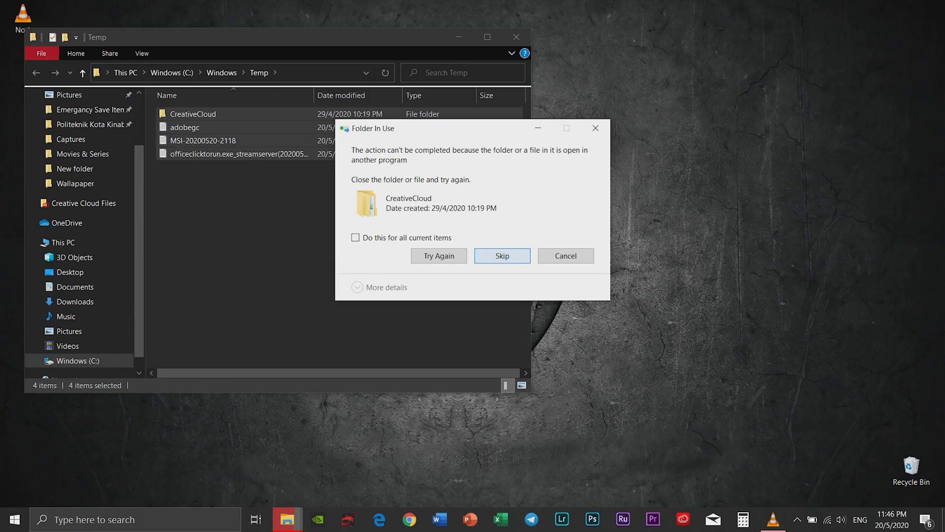
click(502, 256)
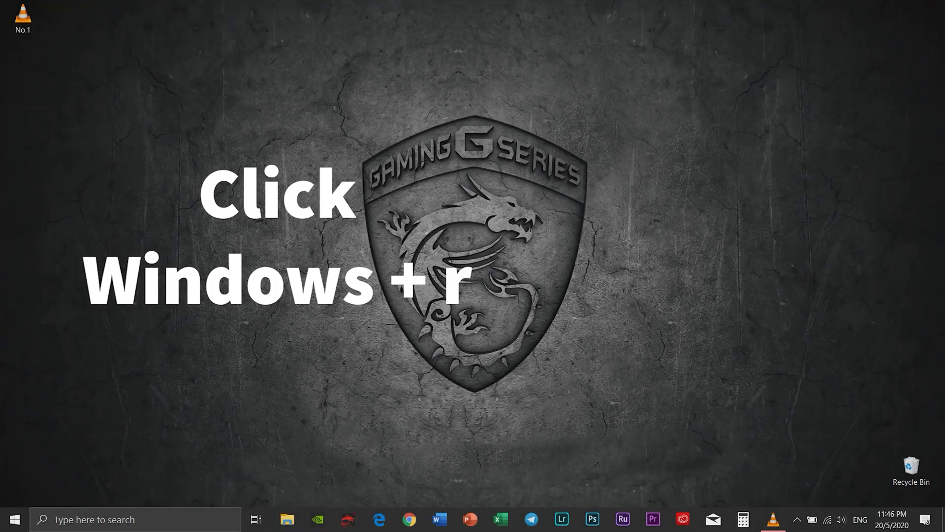
Step: Run msconfig from the Run box to launch System Configuration
key(Win+r)
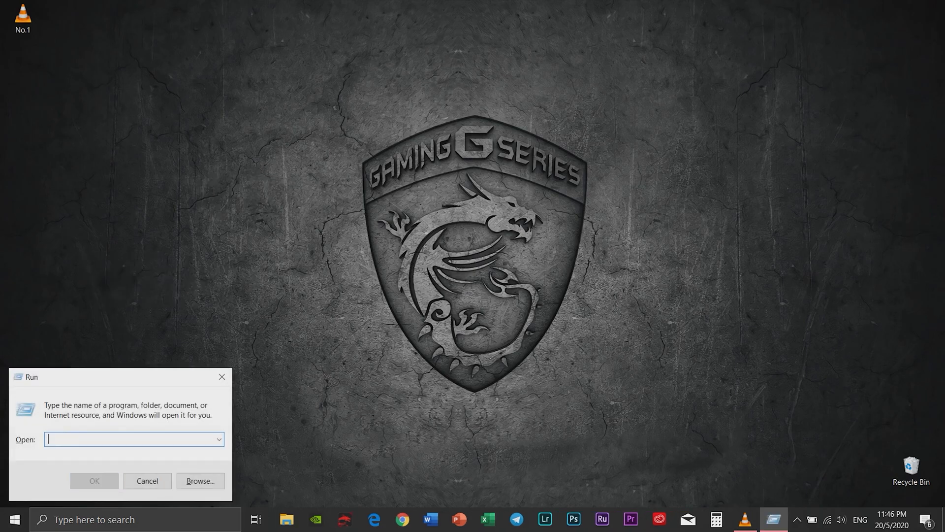
text(mscon)
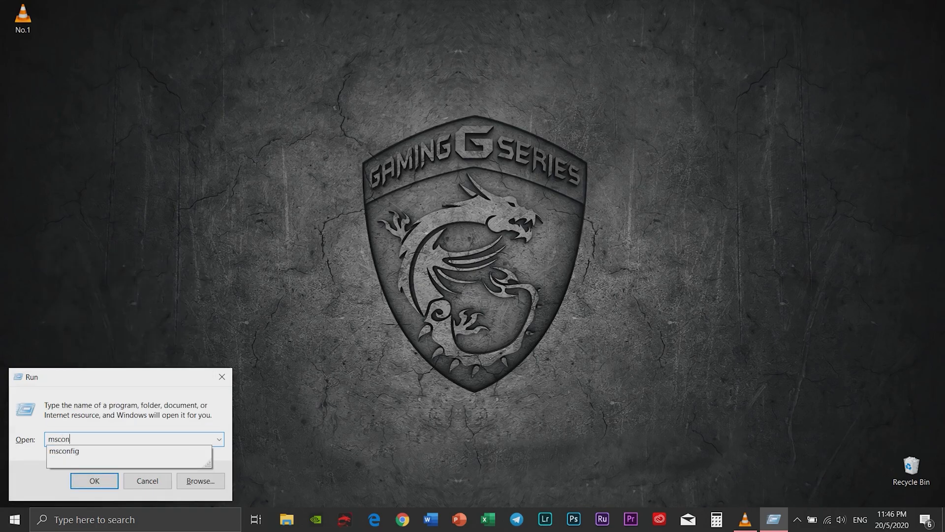
click(63, 451)
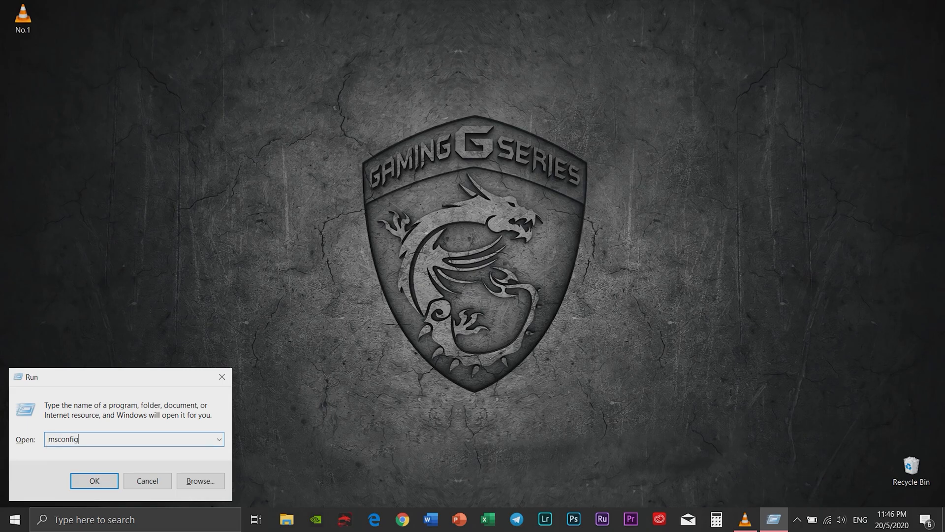
click(94, 481)
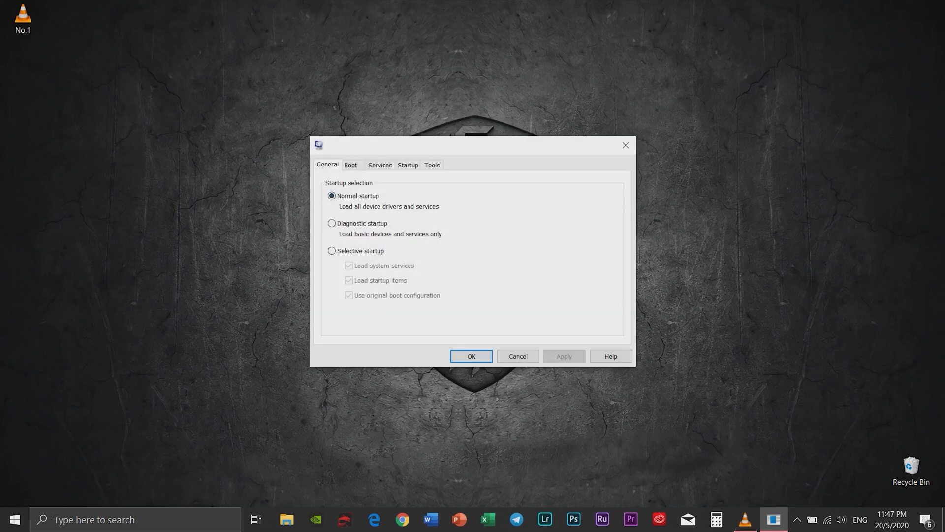
Step: Scroll through the Services list in System Configuration, then leave it
click(380, 164)
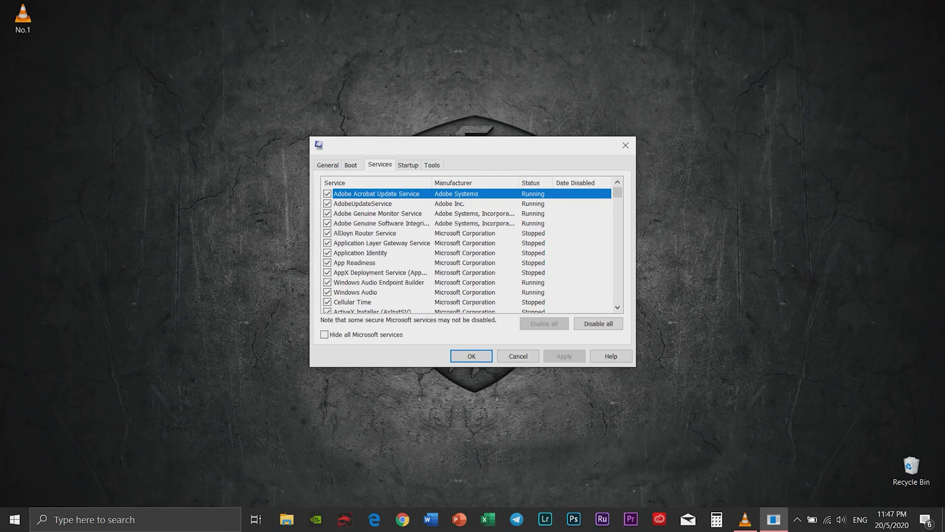
scroll(down, 3)
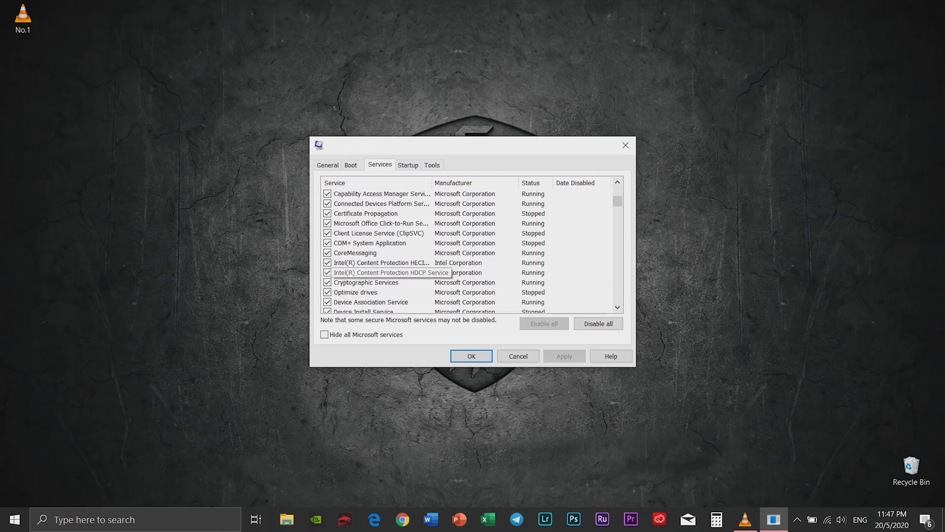
scroll(down, 3)
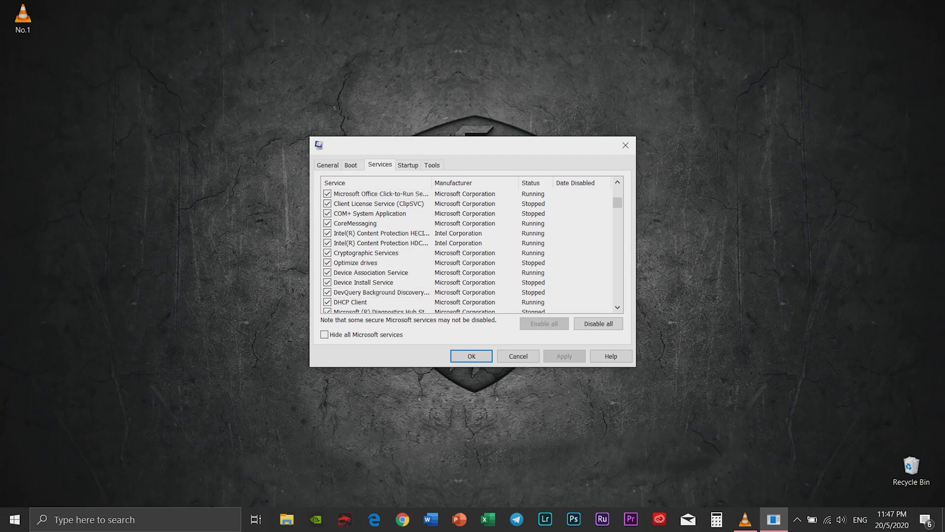
click(471, 356)
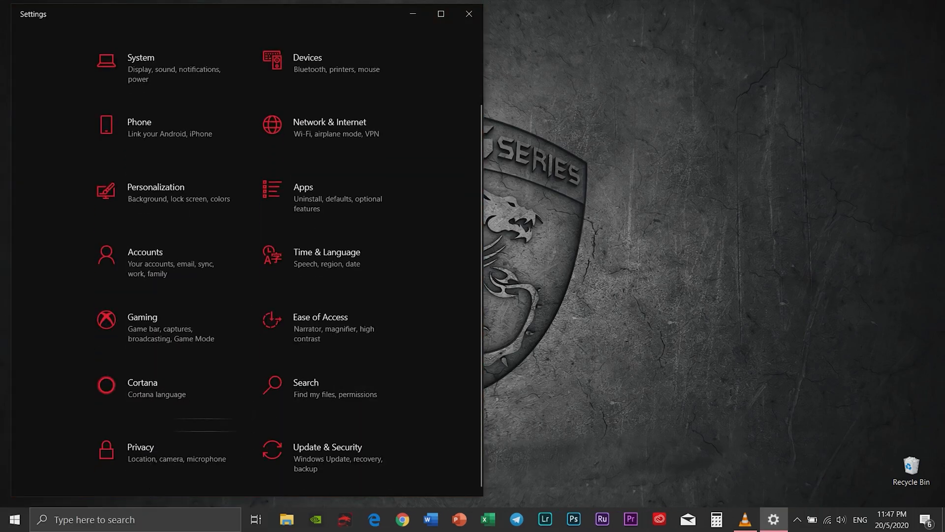
mouse_move(162, 457)
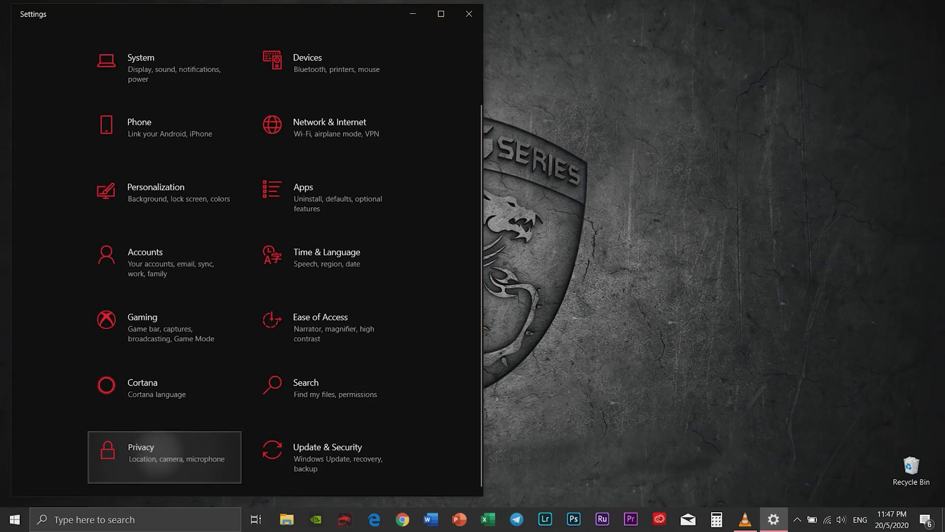
Step: Go to the Privacy section's General page in Settings
click(157, 457)
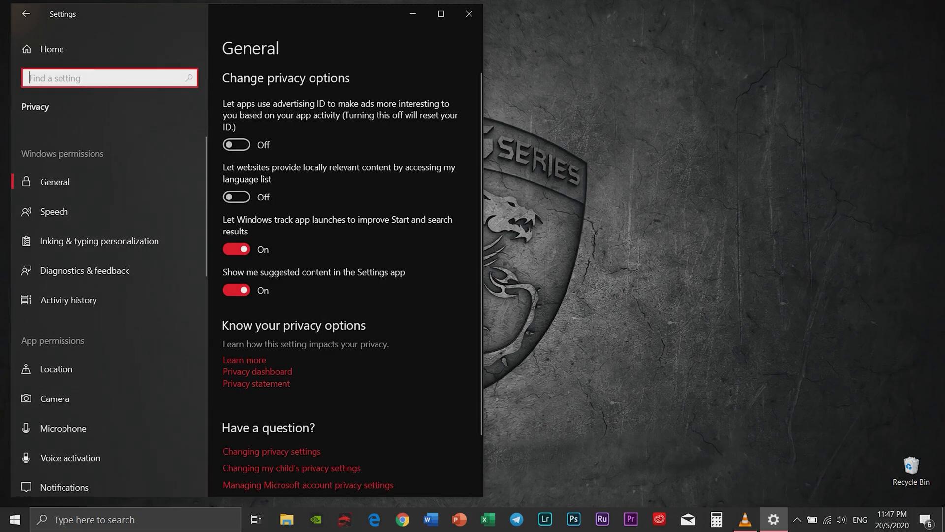
mouse_move(56, 369)
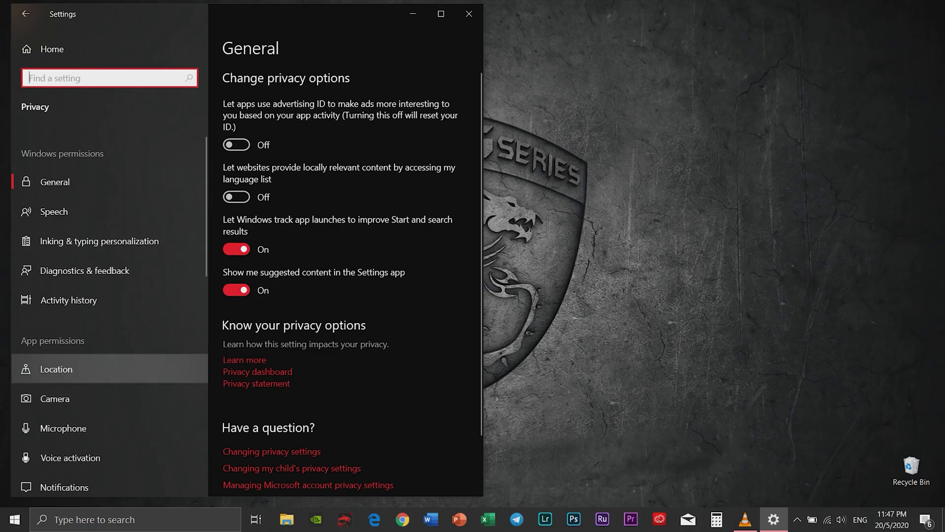
Step: Review the Location permissions page and its per-app location access list
click(56, 369)
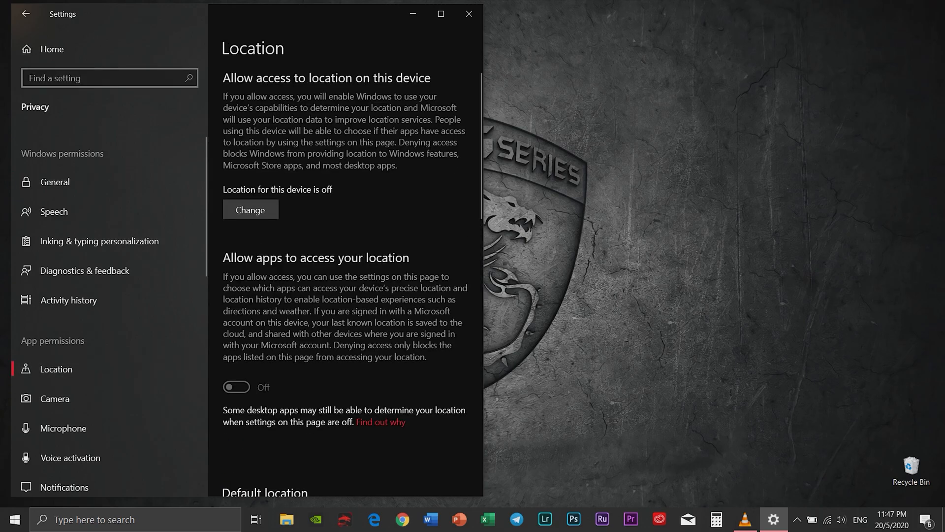
scroll(down, 3)
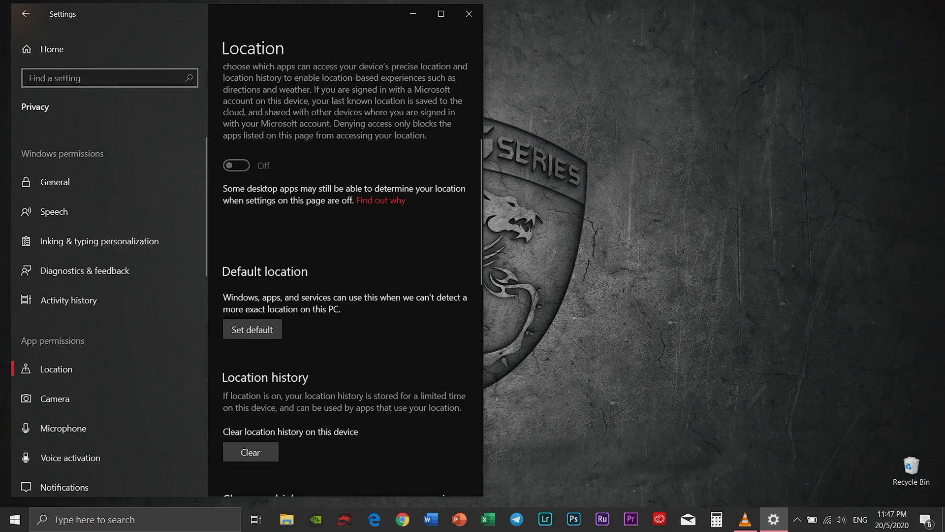
scroll(down, 3)
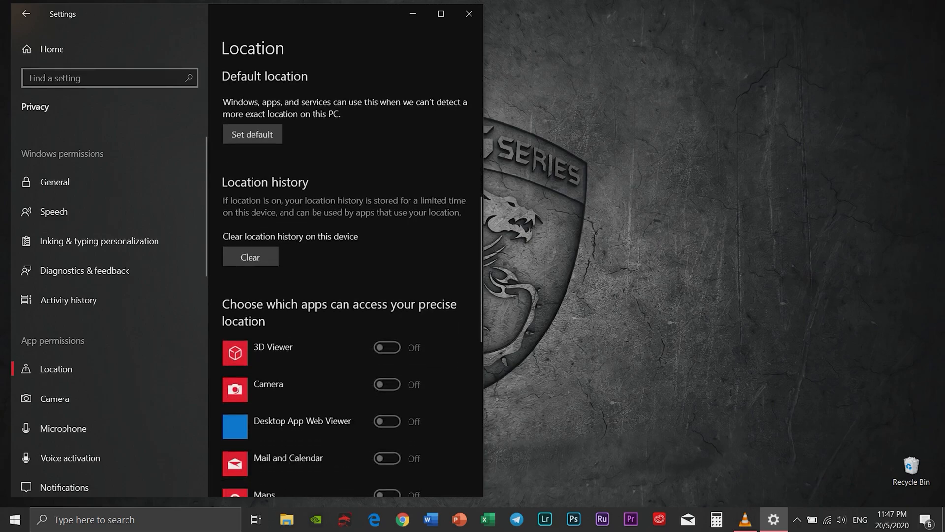
scroll(down, 3)
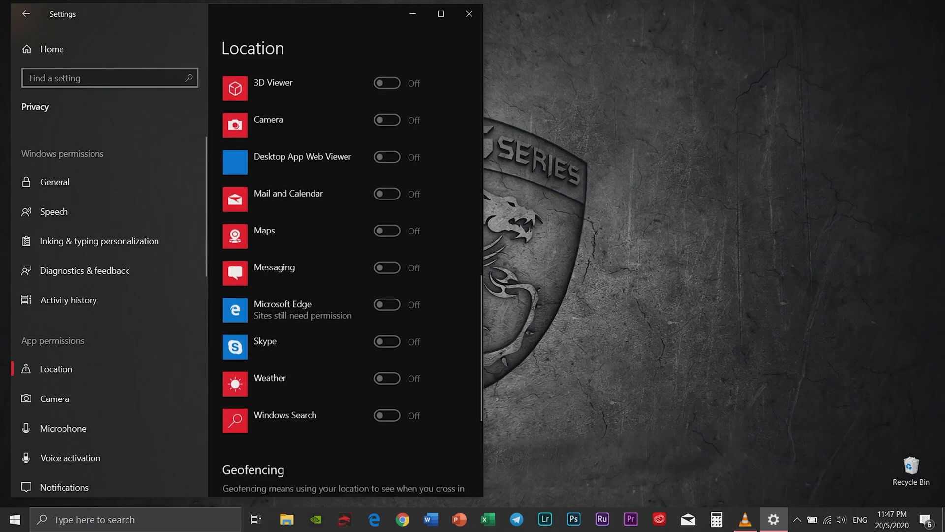
scroll(up, 3)
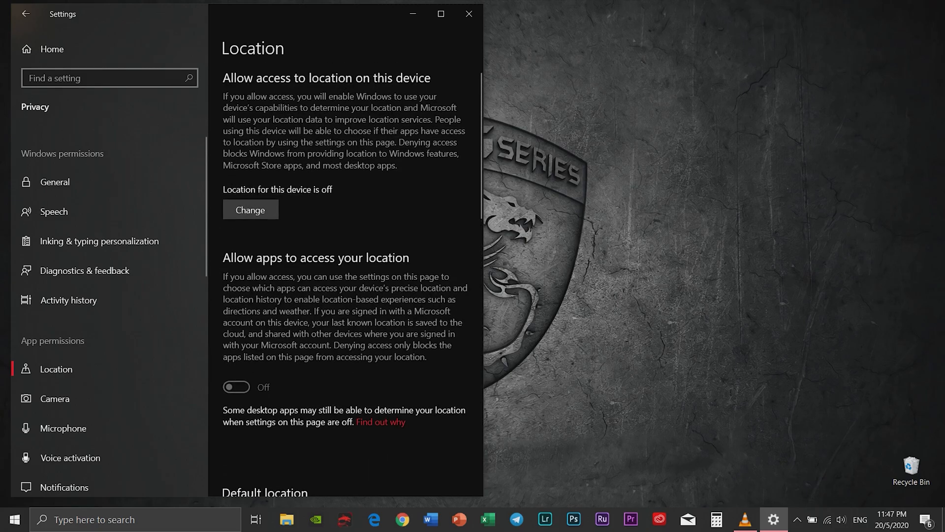
mouse_move(55, 399)
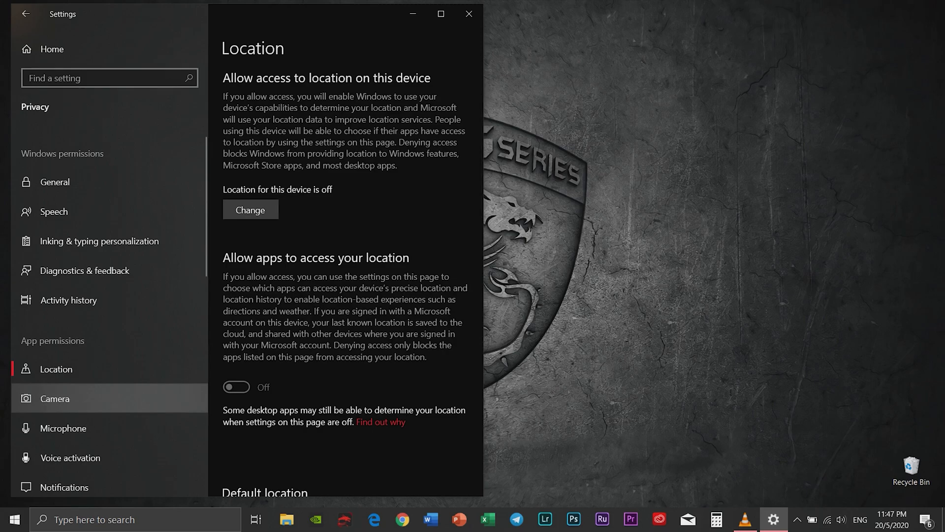
Step: Review the Camera permissions page and its per-app camera access list
click(54, 399)
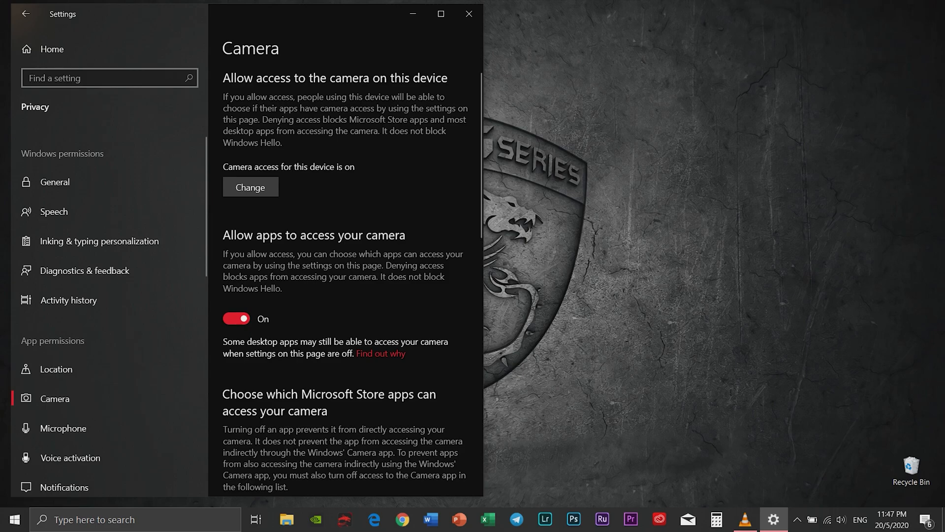
scroll(down, 3)
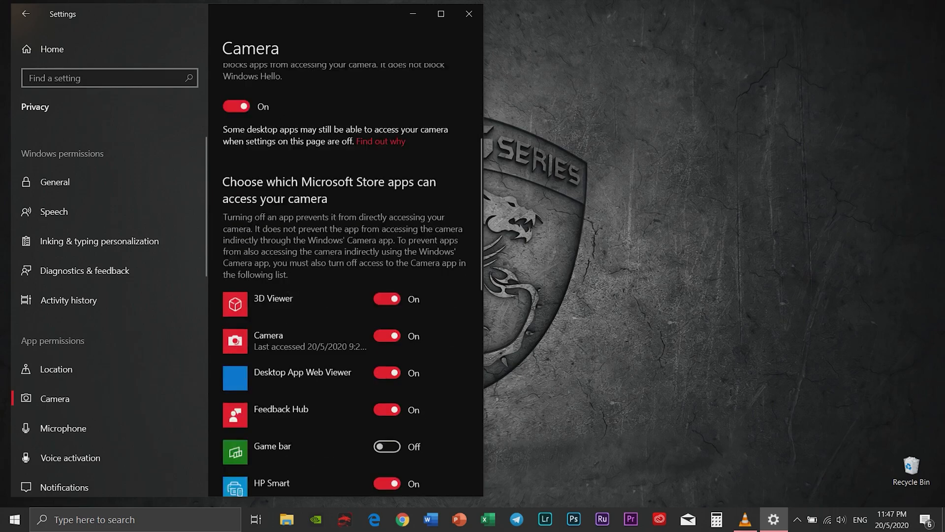
scroll(down, 3)
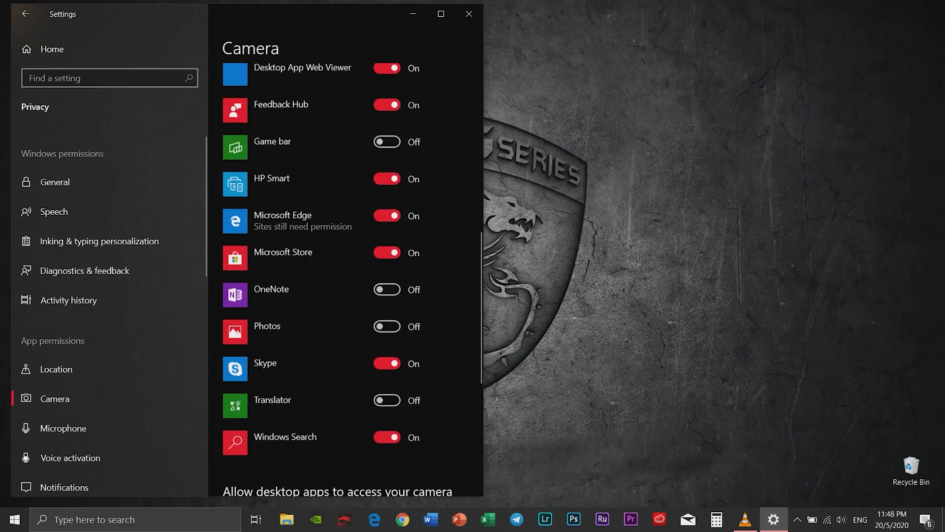
scroll(down, 3)
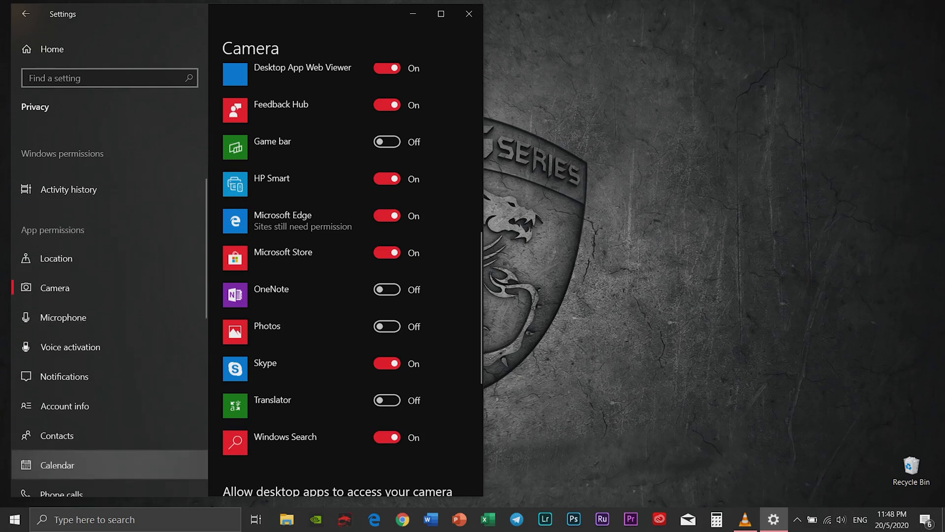
scroll(down, 3)
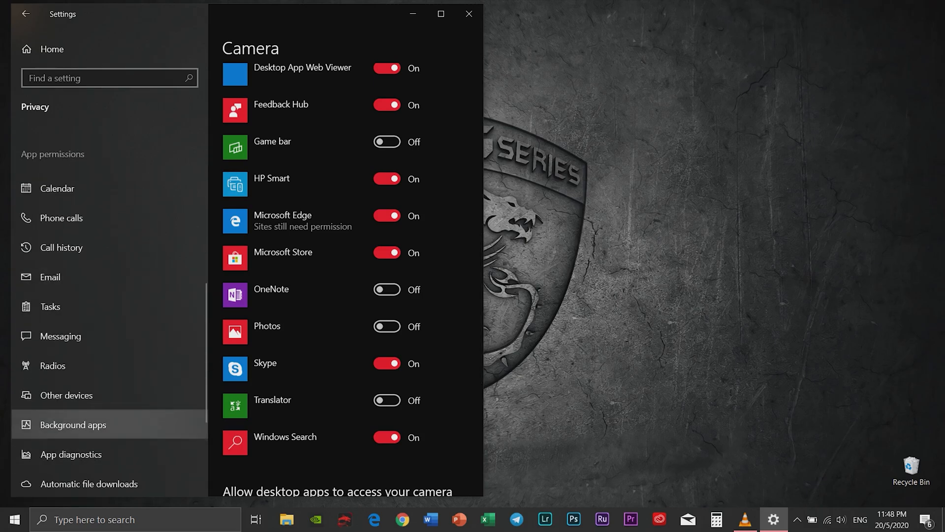
Step: On the Background apps page, switch off the Candy Crush Friends toggle
click(73, 425)
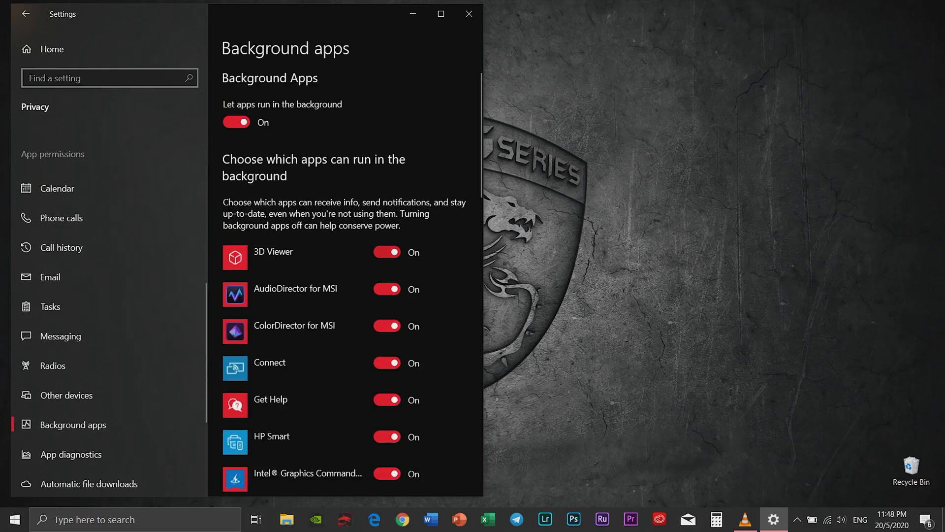
scroll(down, 3)
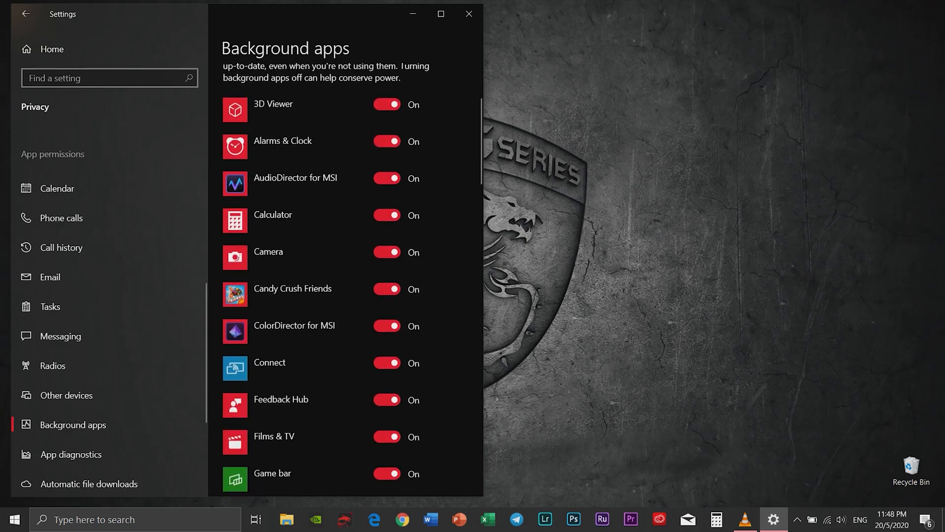
scroll(down, 3)
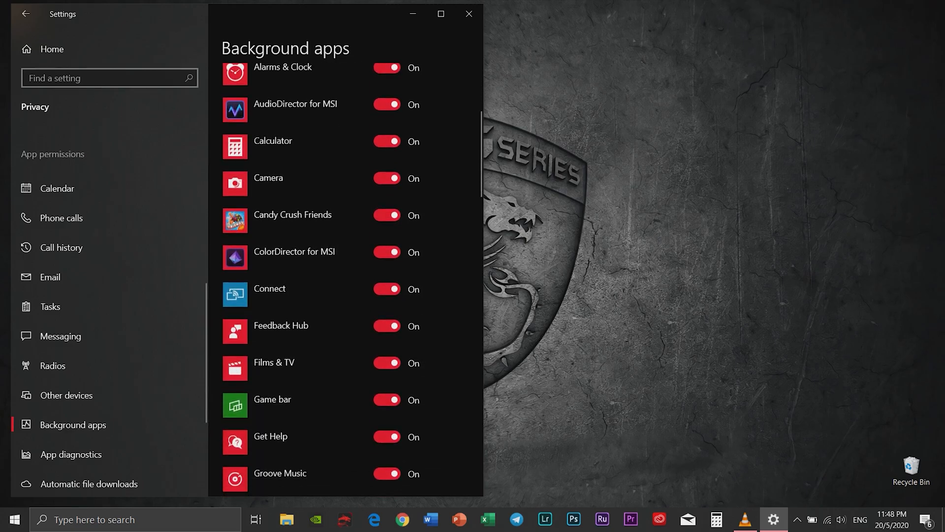
click(386, 214)
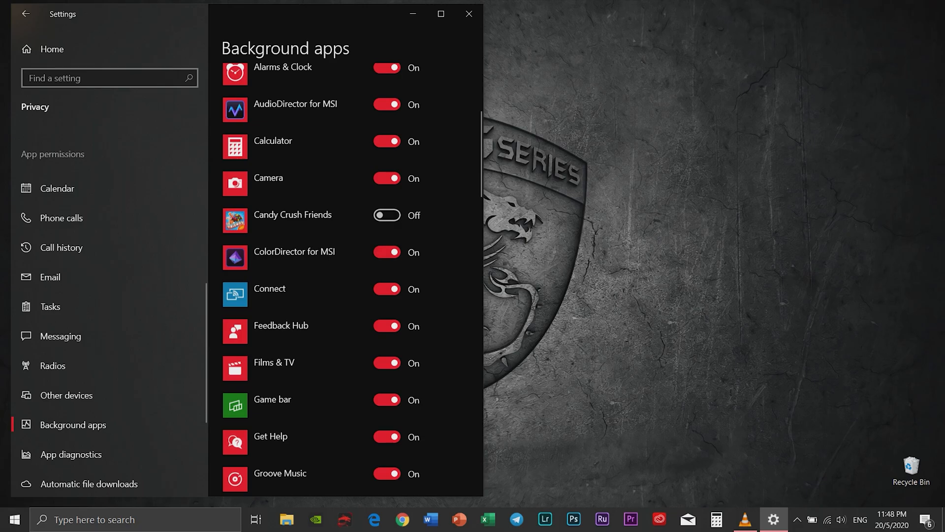